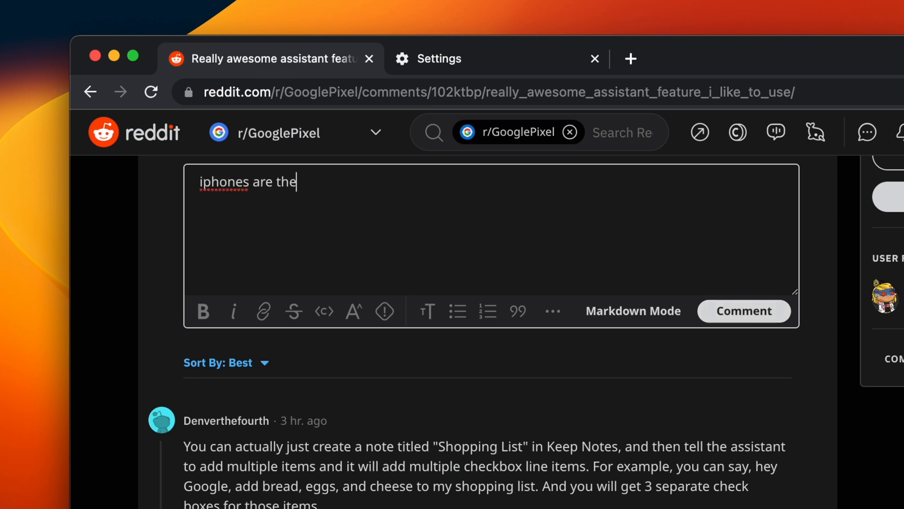
Type 'iphones are the best you are so wrrong' and bring up spelling options for 'wrrong'
type("best you are so wr")
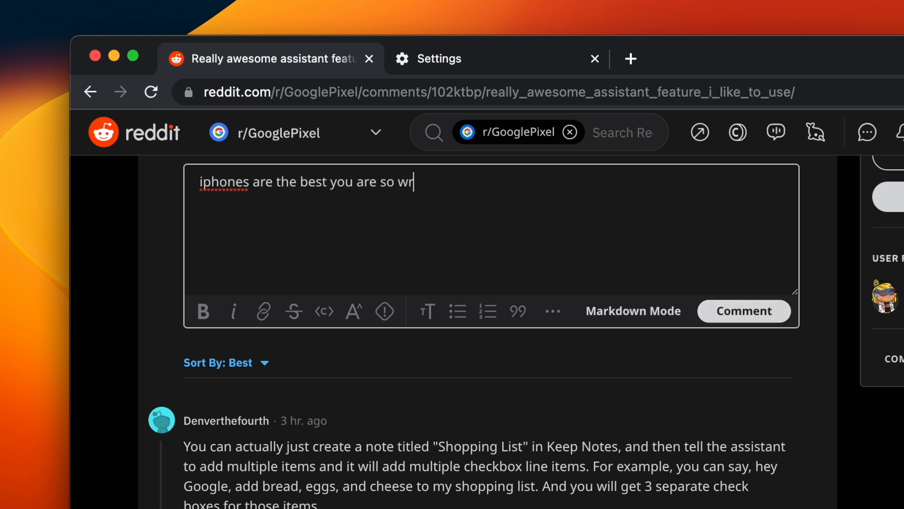
right_click(420, 182)
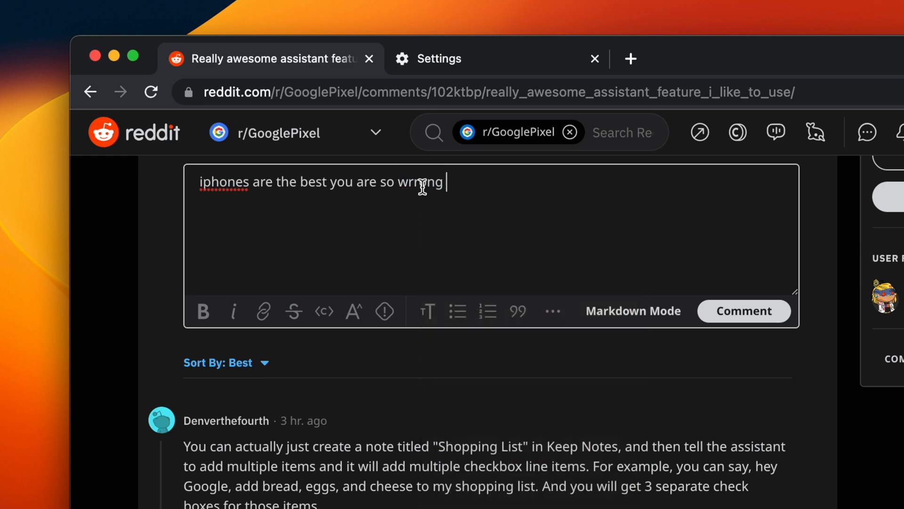
right_click(420, 182)
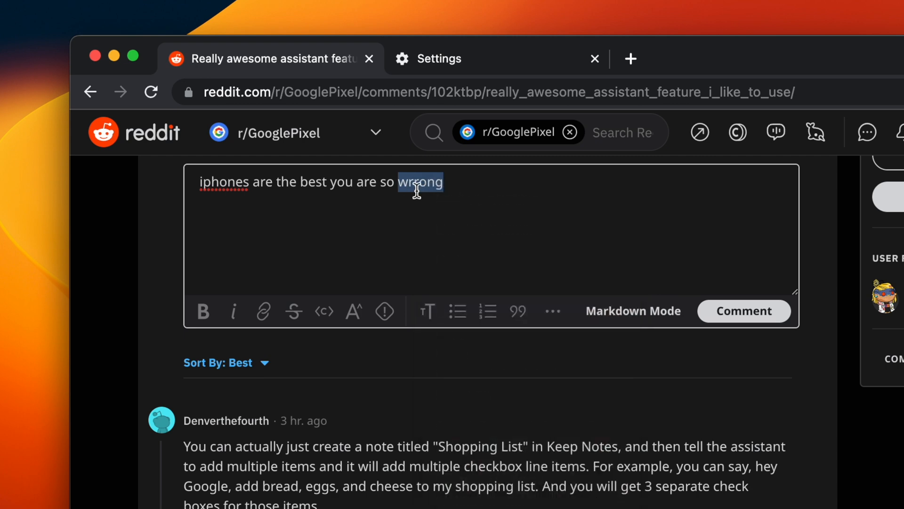
right_click(416, 193)
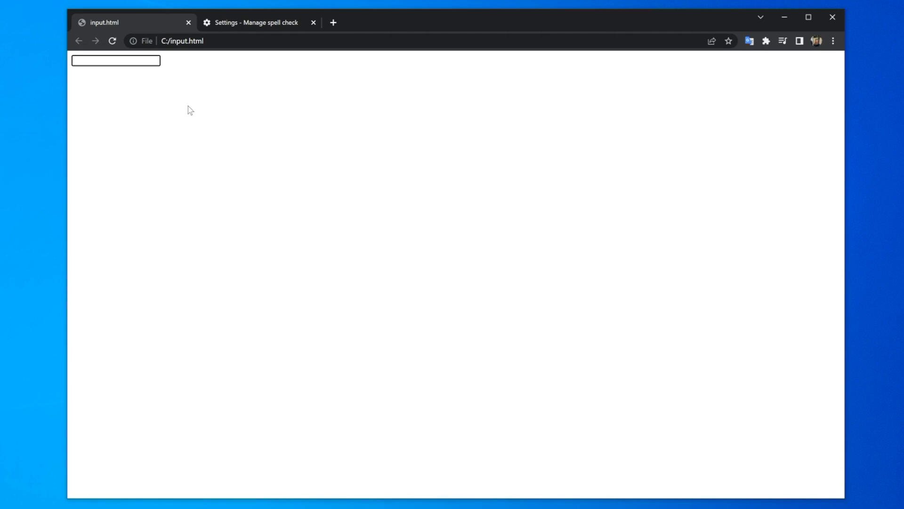
Type 'you are so wrrong' in the test field and add 'wrrong' to the dictionary
type("you are so w")
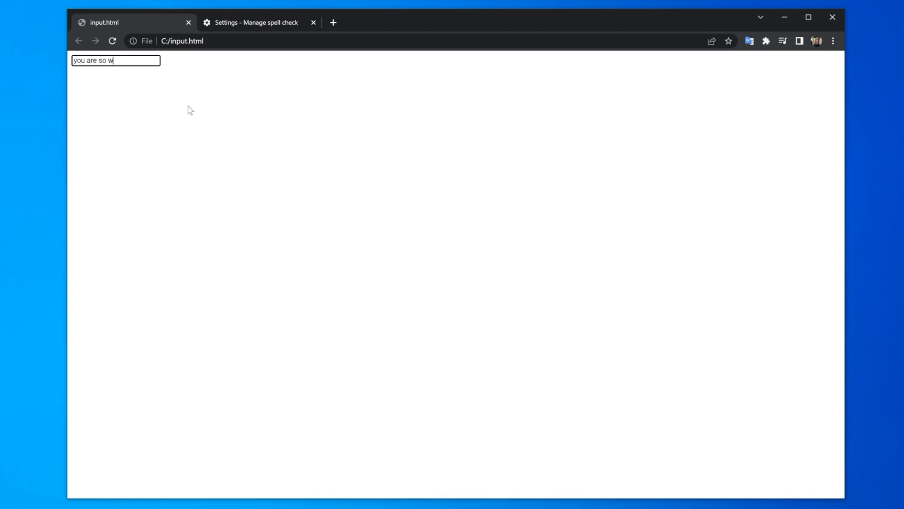
type("rrong")
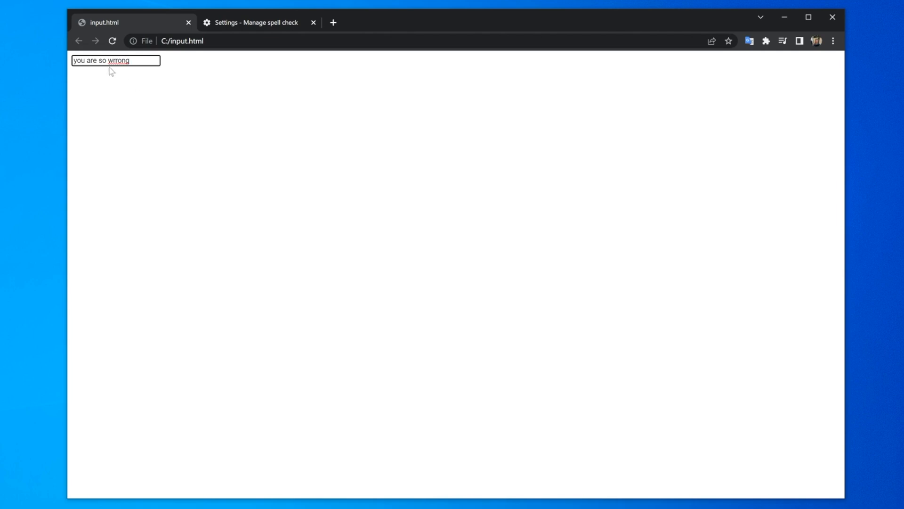
right_click(117, 61)
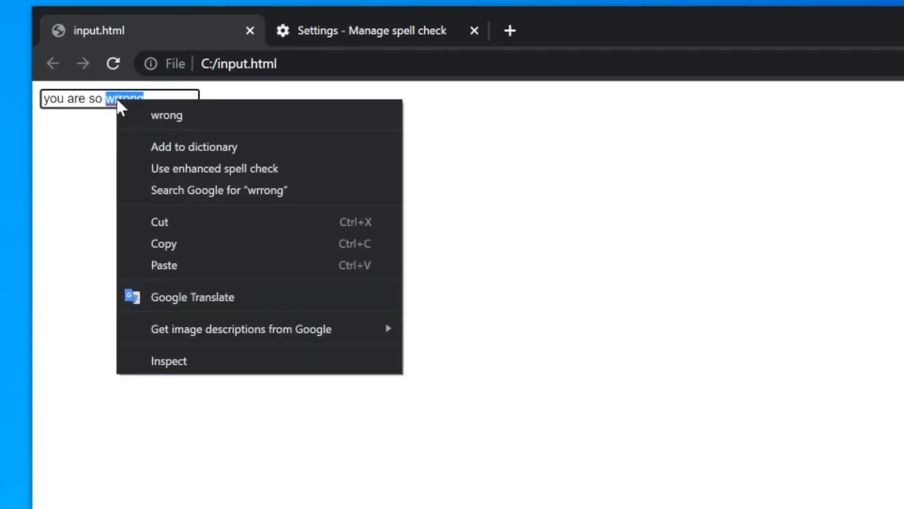
mouse_move(195, 147)
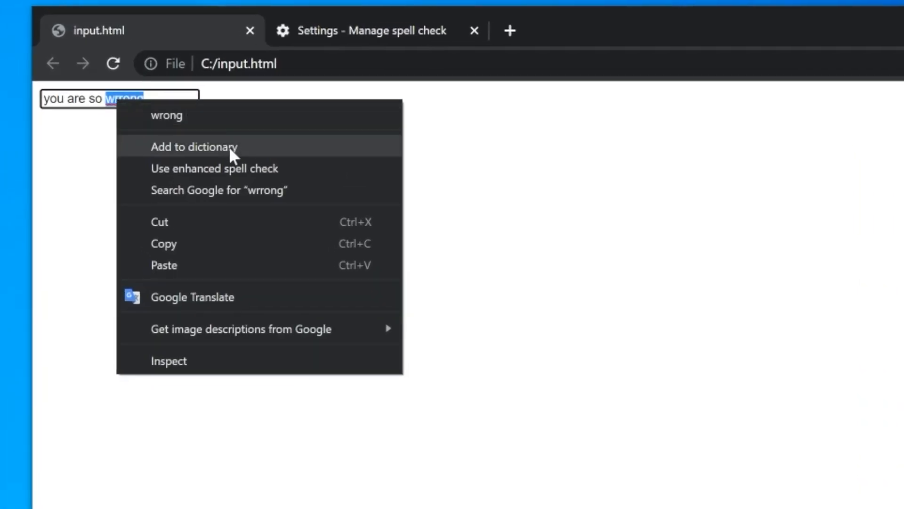
left_click(194, 146)
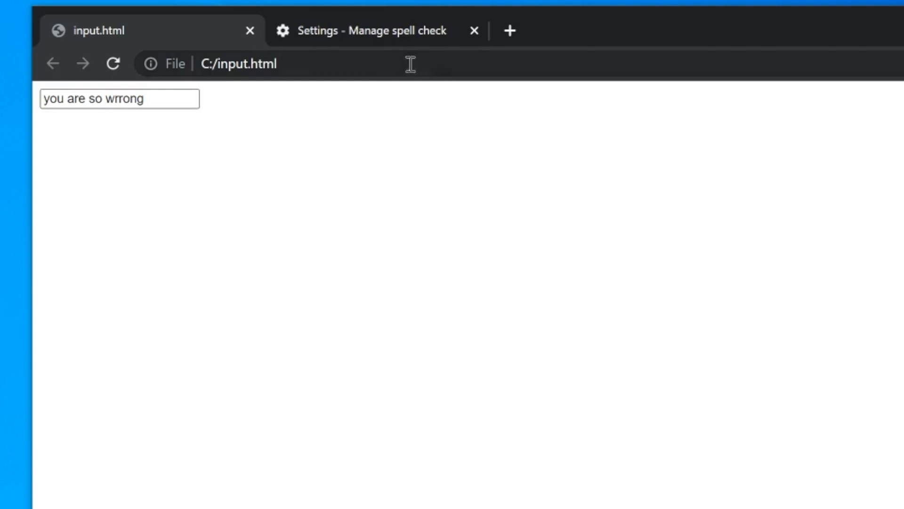
Switch to the Manage spell check settings tab to view the custom words
left_click(363, 30)
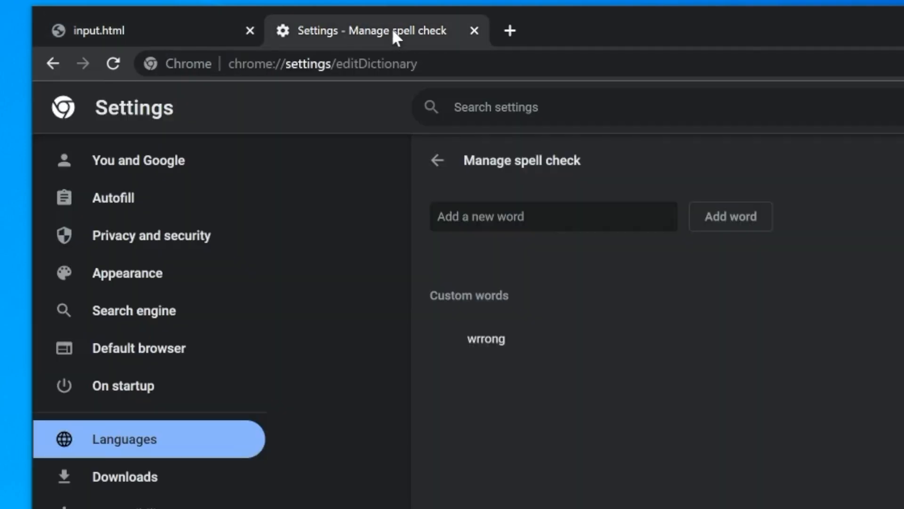
mouse_move(358, 108)
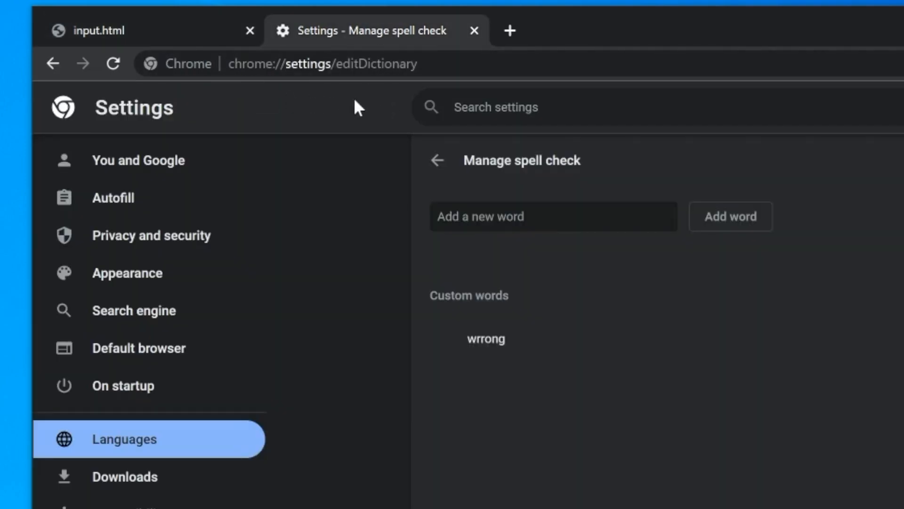
mouse_move(386, 108)
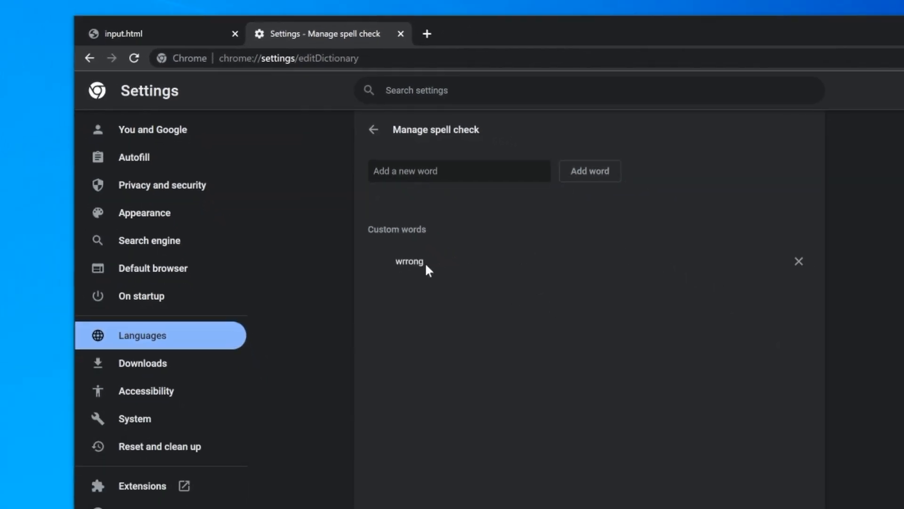
mouse_move(757, 278)
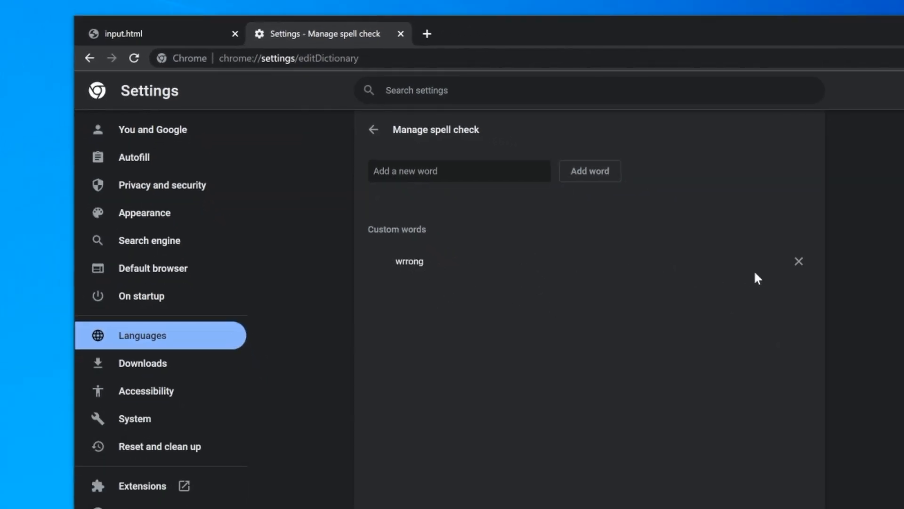
mouse_move(798, 261)
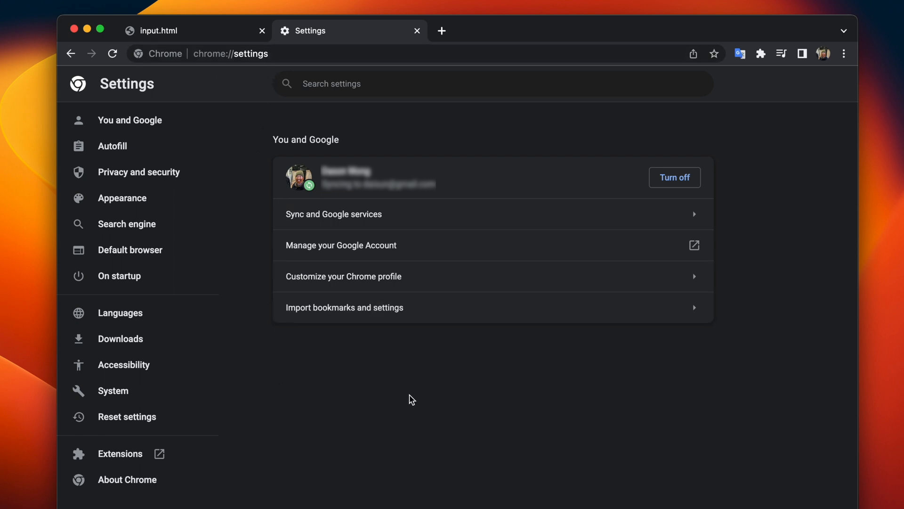
mouse_move(458, 366)
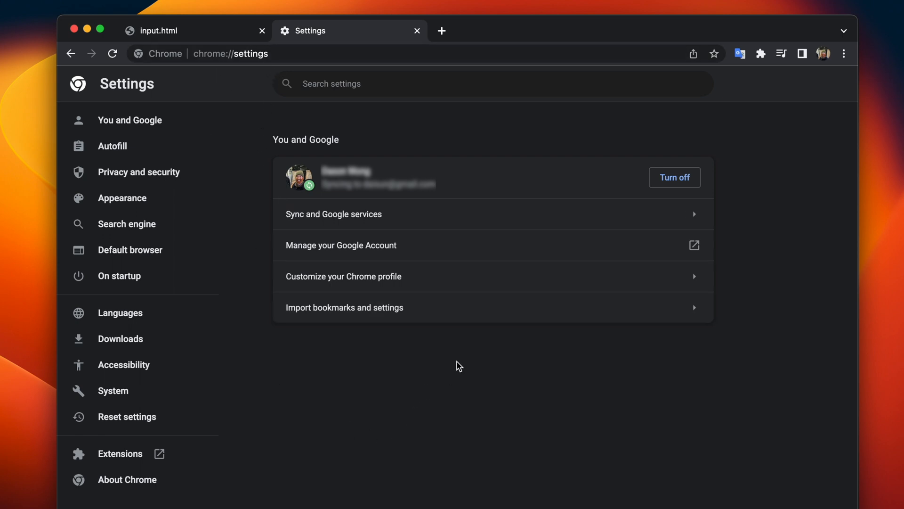
Right-click an empty area of chrome://settings to show the page context menu
right_click(459, 365)
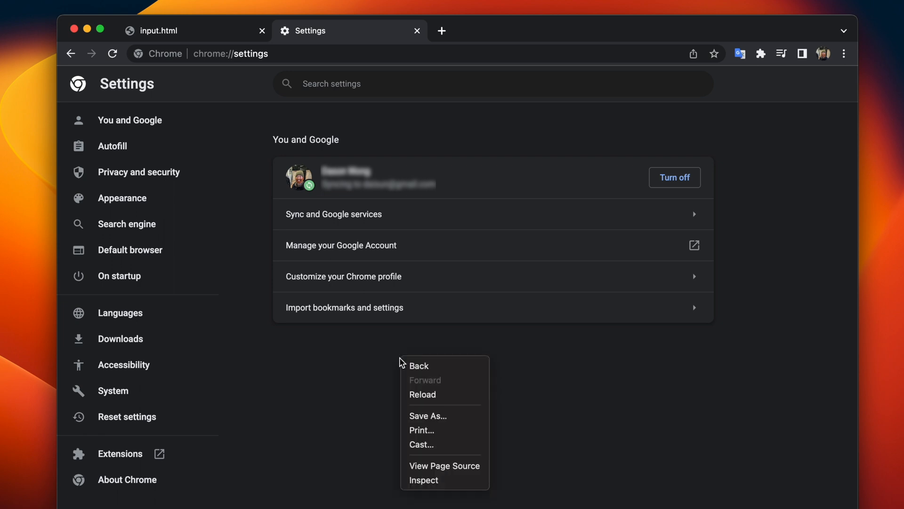
Inspect the Settings page and switch to the Console
left_click(423, 479)
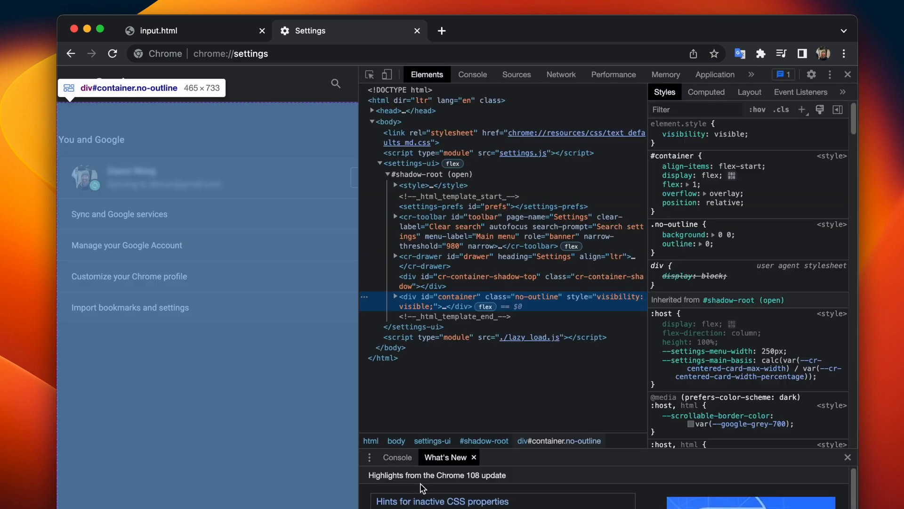
left_click(472, 74)
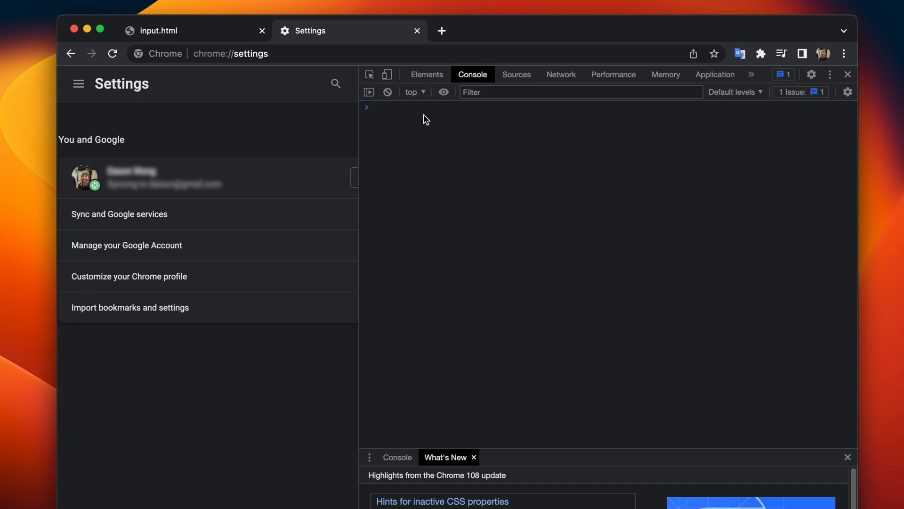
Run chrome.languageSettingsPrivate.removeSpellcheckWord('wrongg'); in the console
type("chrome")
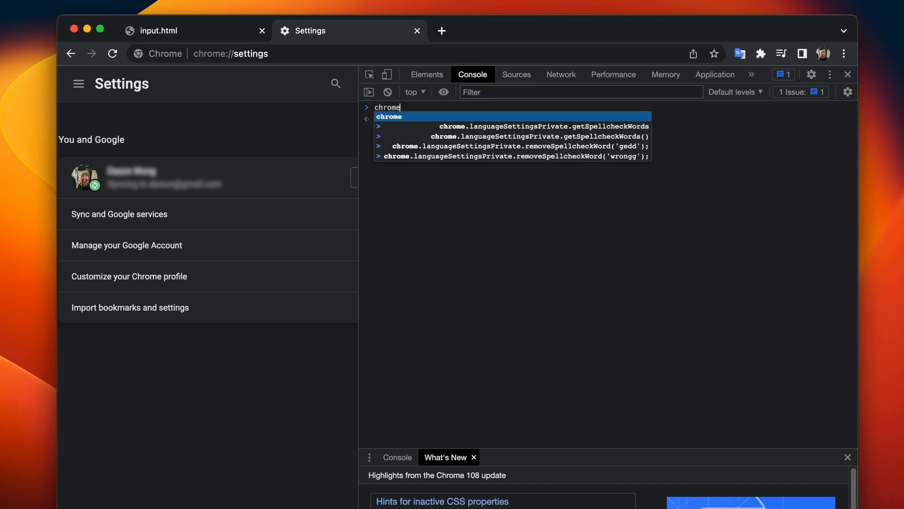
type(".lan")
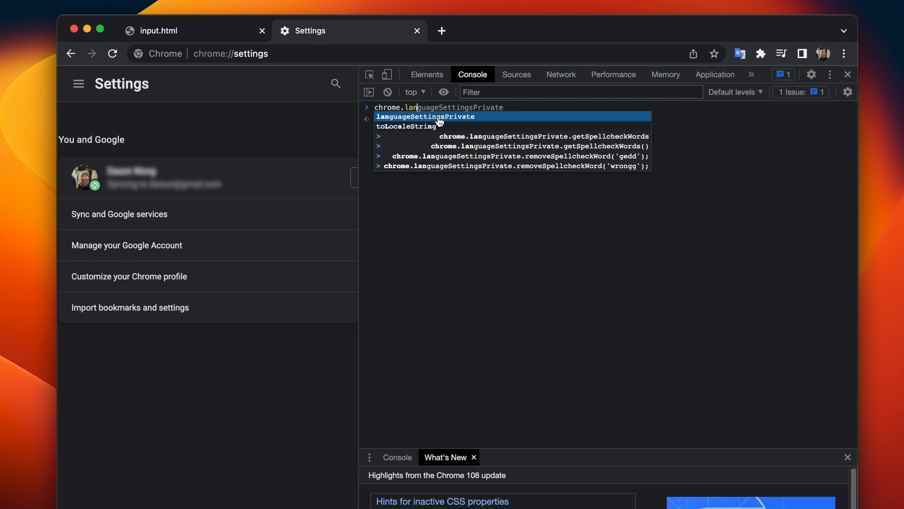
mouse_move(454, 123)
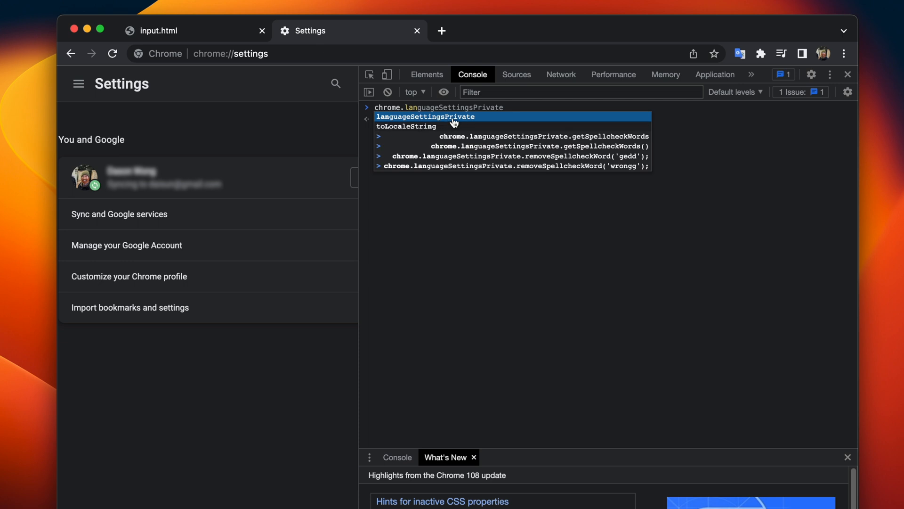
type(".removeSpellcheckWord")
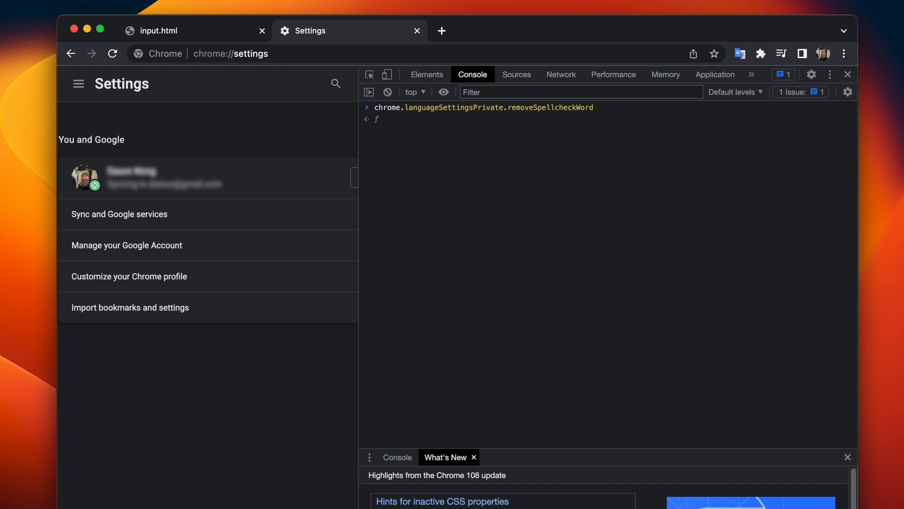
type("('wr")
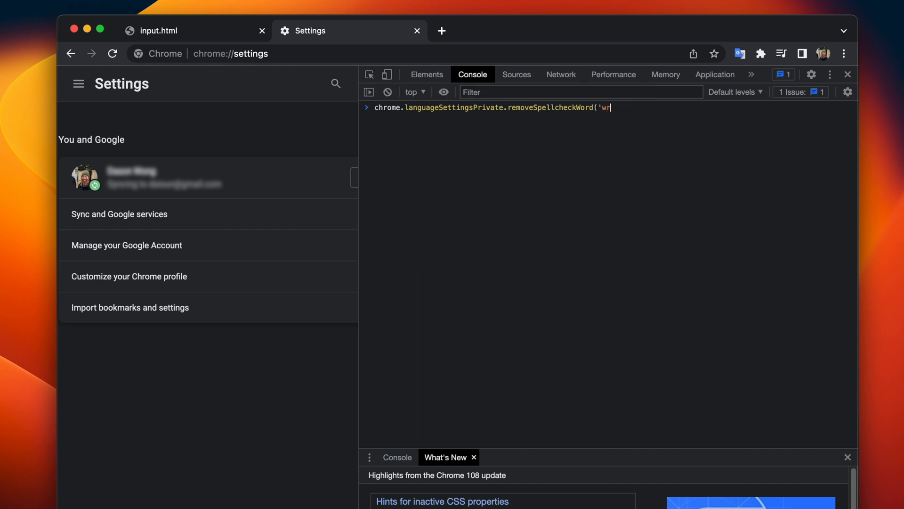
type("ongg")
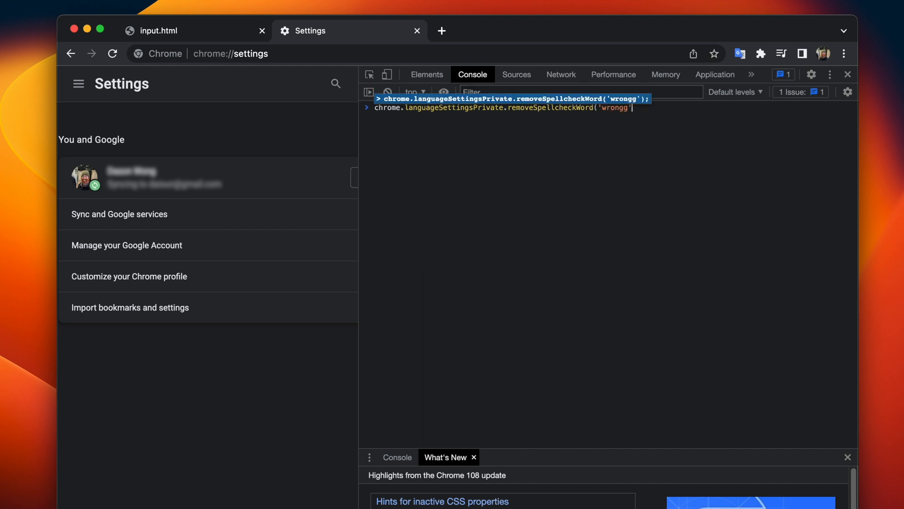
type(");")
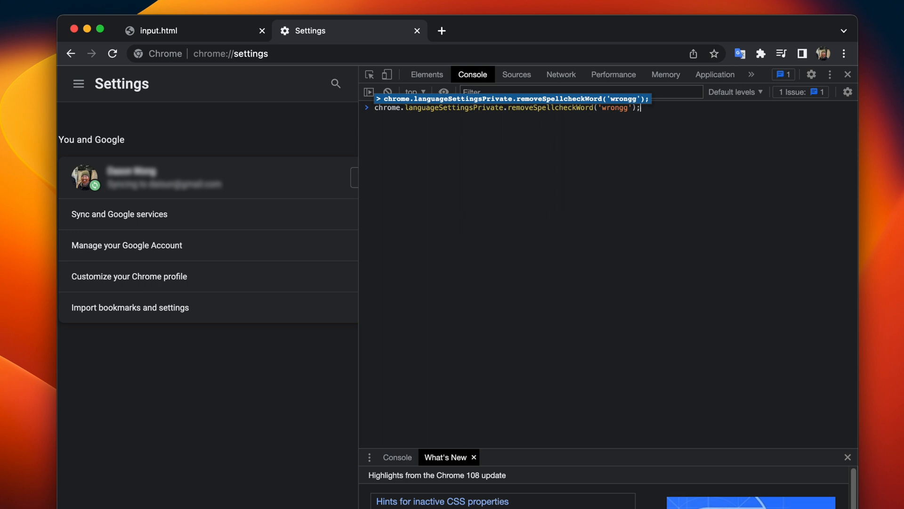
key("Enter")
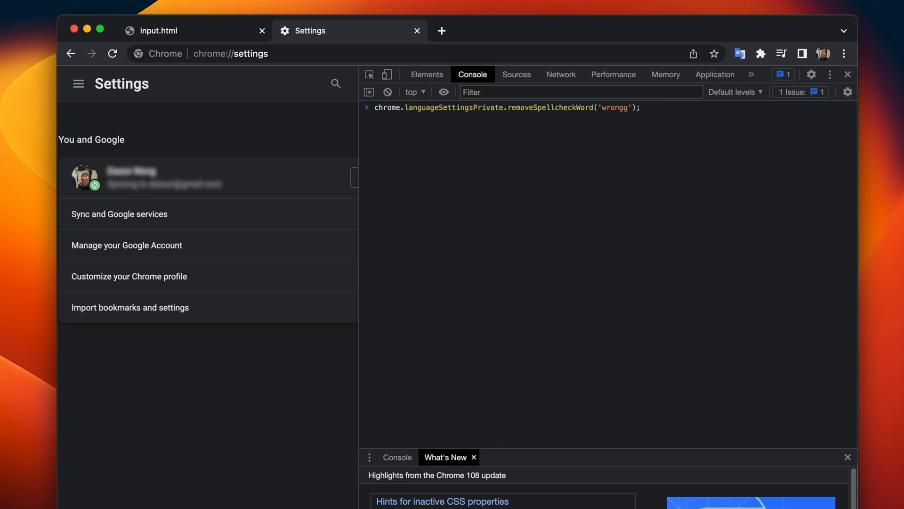
key("Enter")
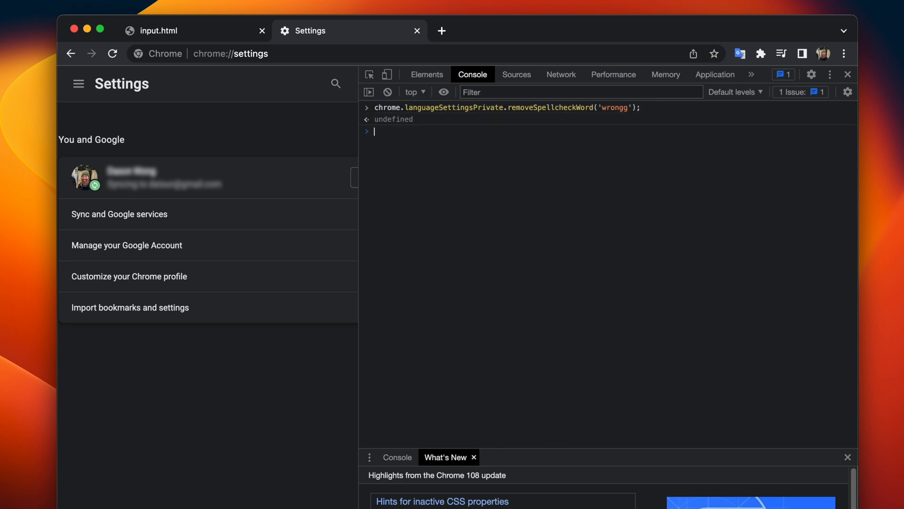